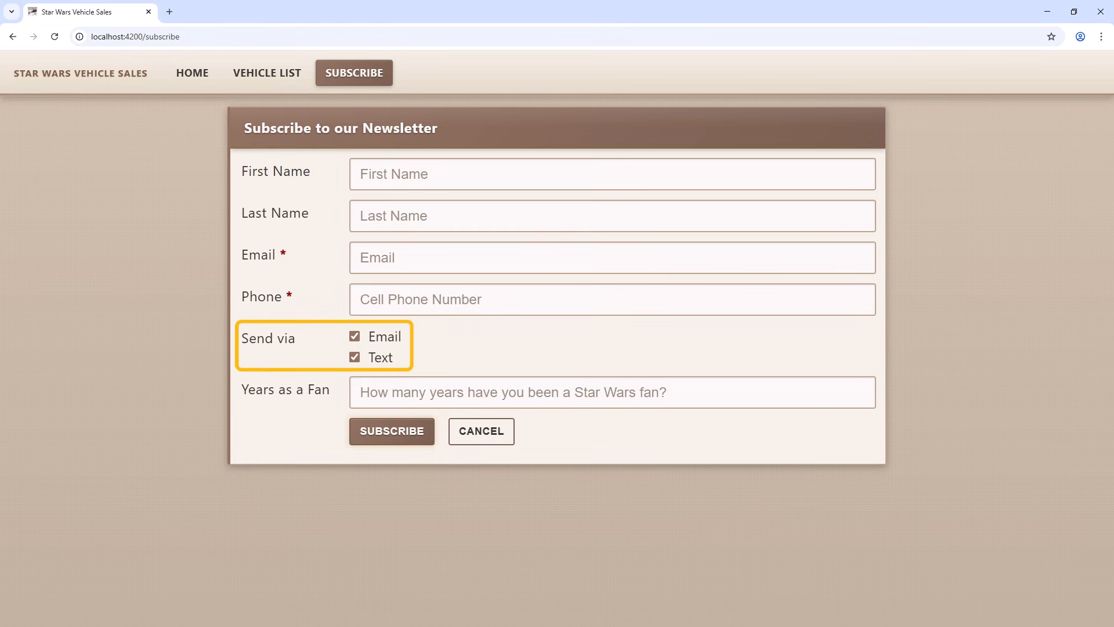
Review subscribe-form.ts, then switch to the subscription.ts model and schema file.
{"action": "left_click", "coordinate": [611, 258]}
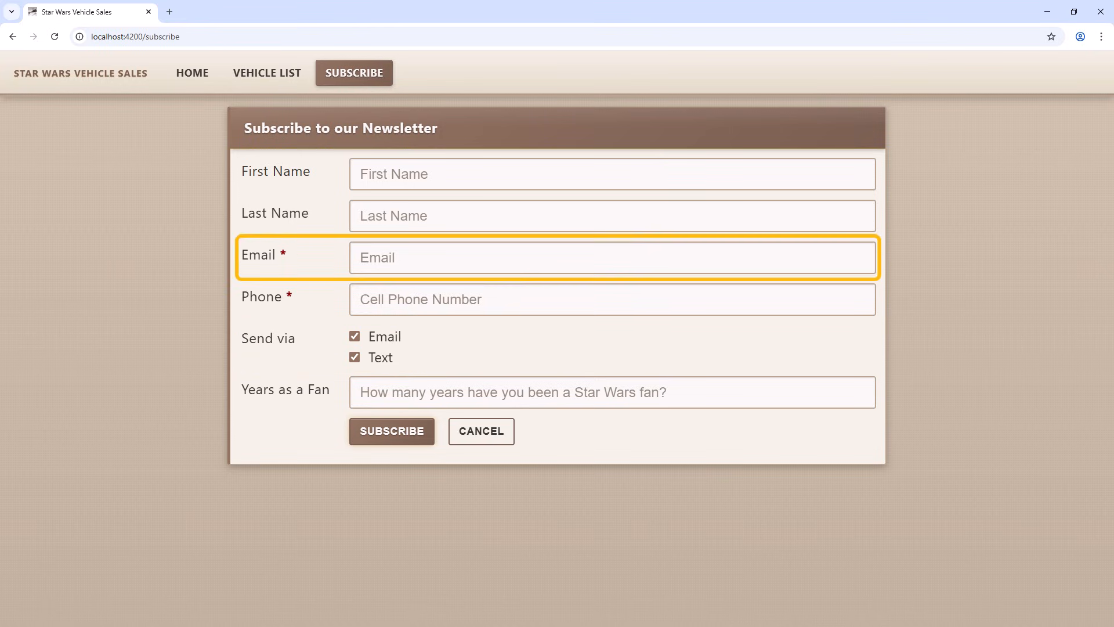
{"action": "left_click", "coordinate": [355, 336]}
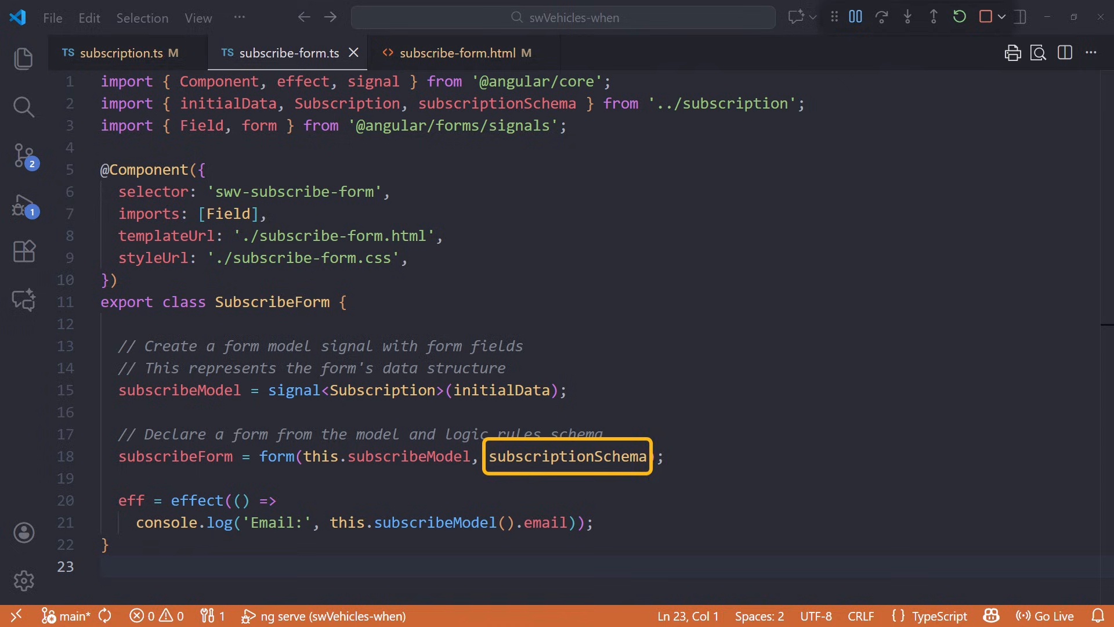
{"action": "left_click", "coordinate": [121, 52]}
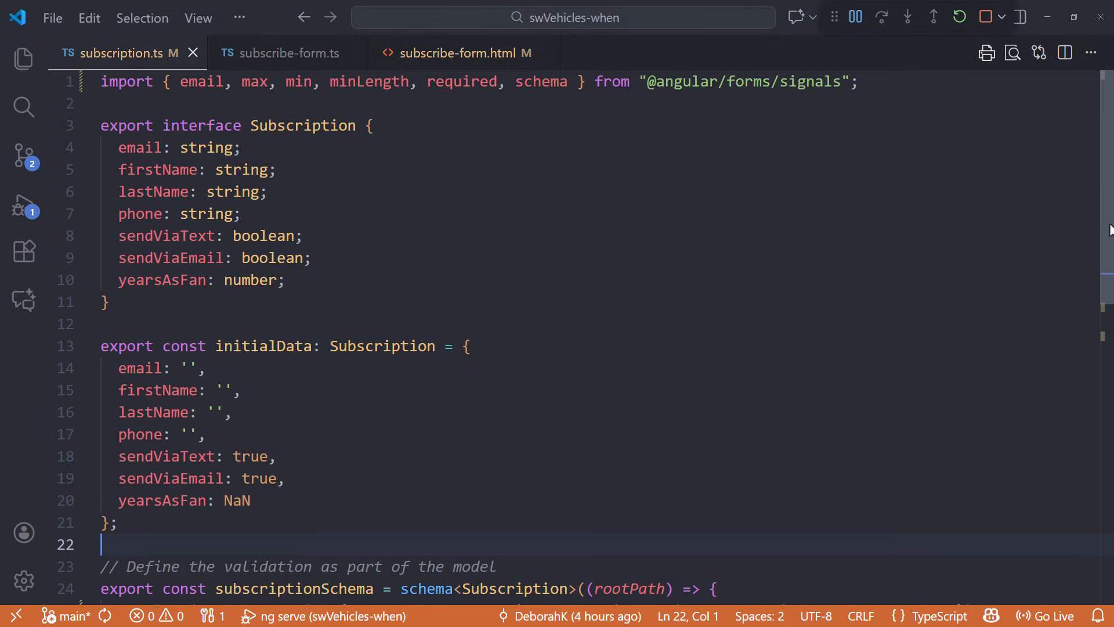
{"action": "scroll", "scroll_direction": "down", "scroll_amount": 3}
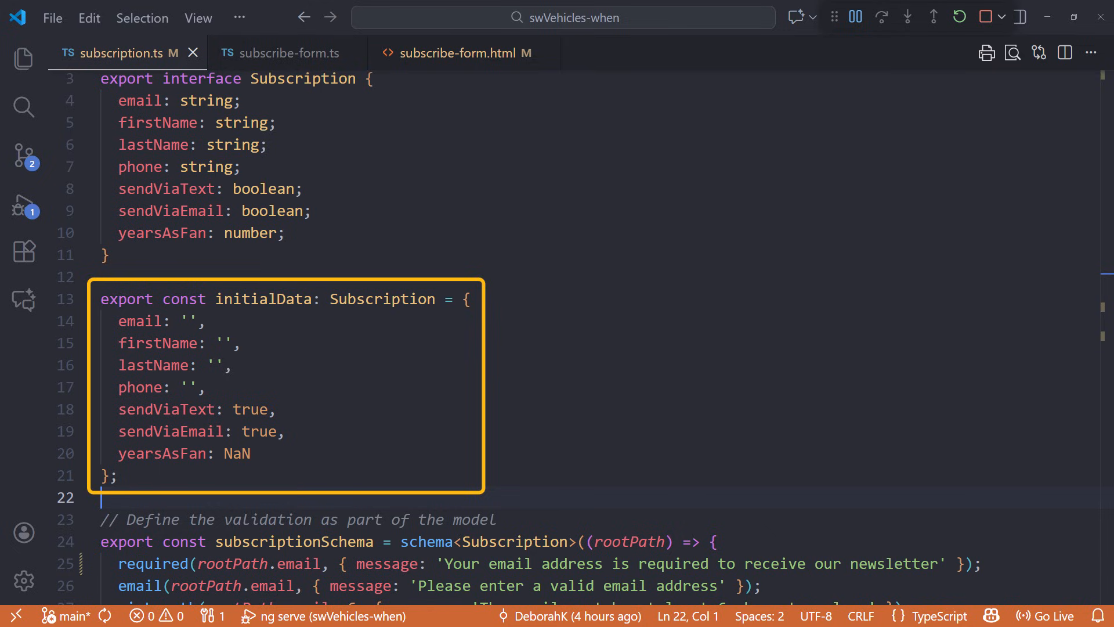
{"action": "scroll", "scroll_direction": "down", "scroll_amount": 3}
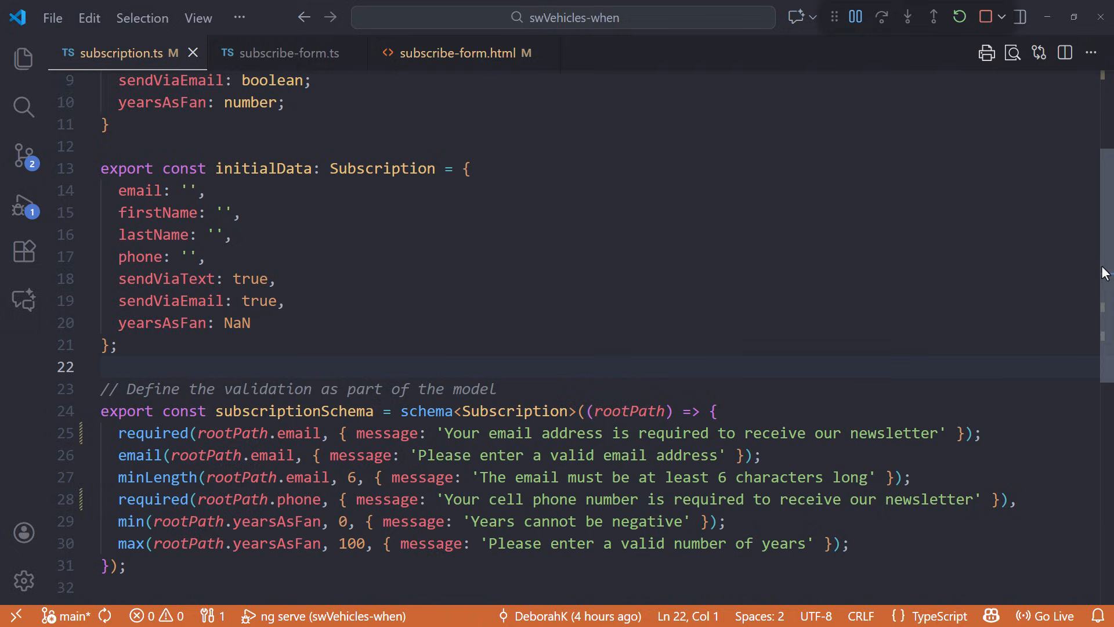
{"action": "scroll", "scroll_direction": "down", "scroll_amount": 3}
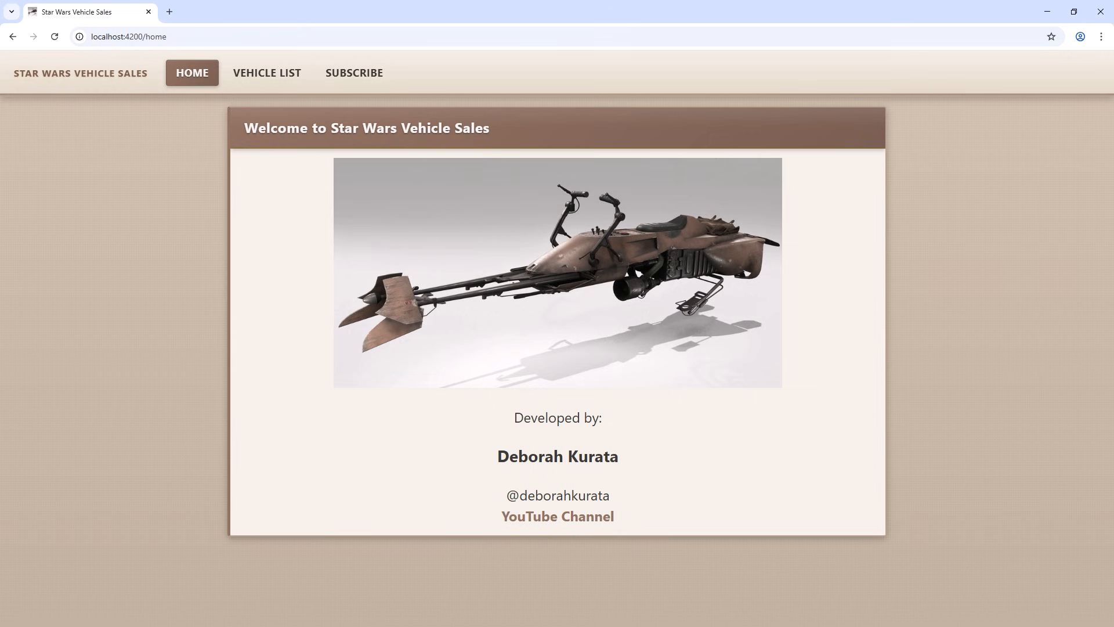
Go to the Subscribe page and tick the Email and Text delivery options.
{"action": "left_click", "coordinate": [354, 72]}
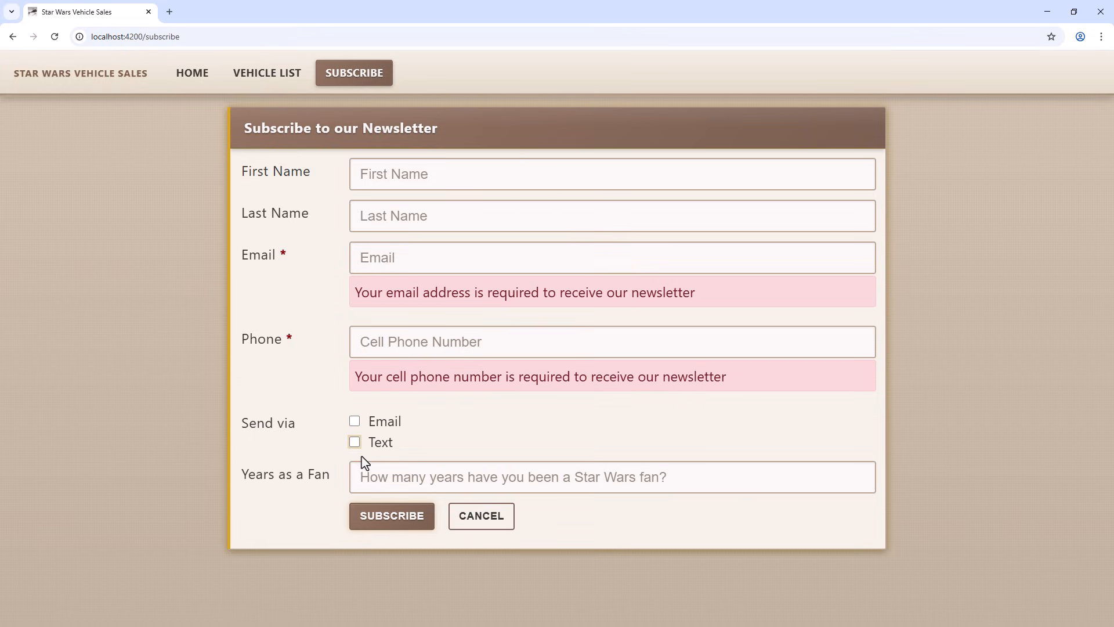
{"action": "left_click", "coordinate": [355, 420]}
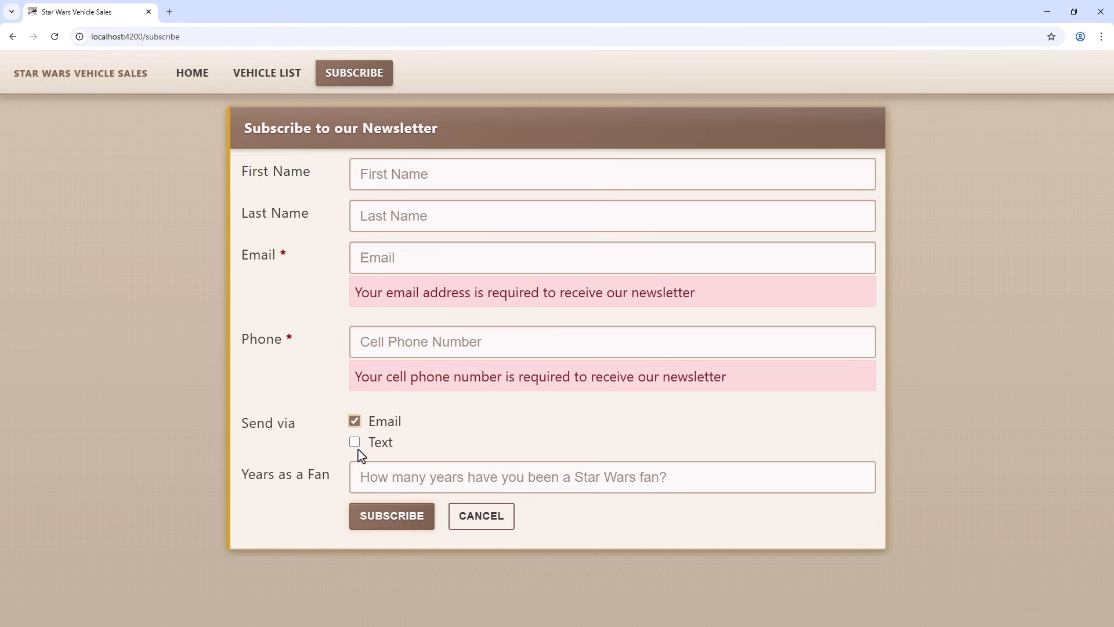
{"action": "left_click", "coordinate": [355, 441]}
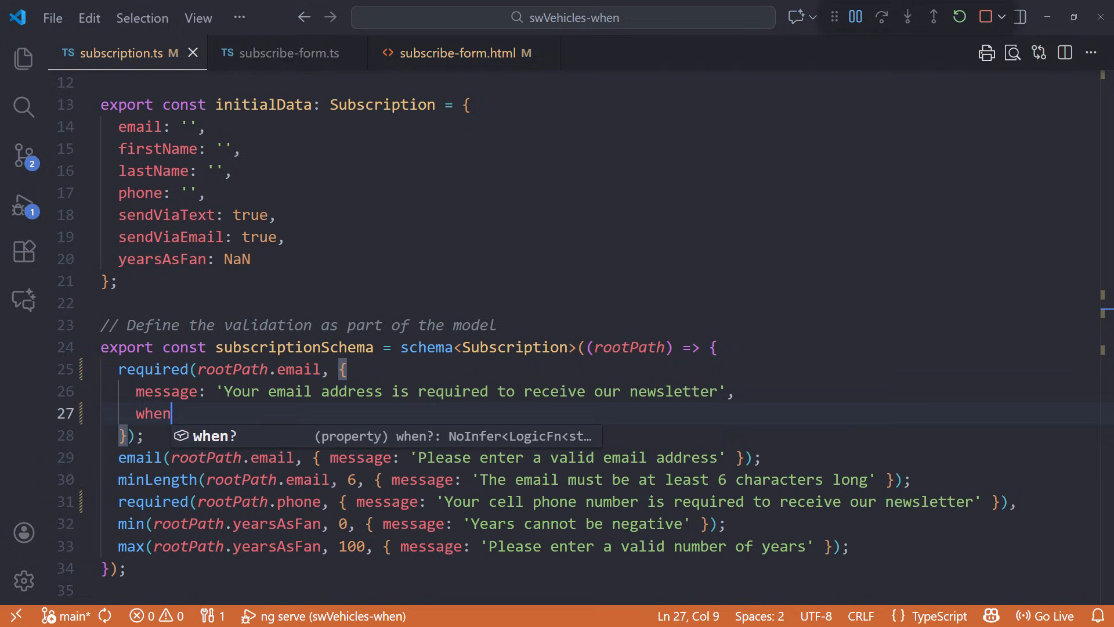
Add when: () => sendViaEmail === true to the email required rule's options.
{"action": "type", "text": ":"}
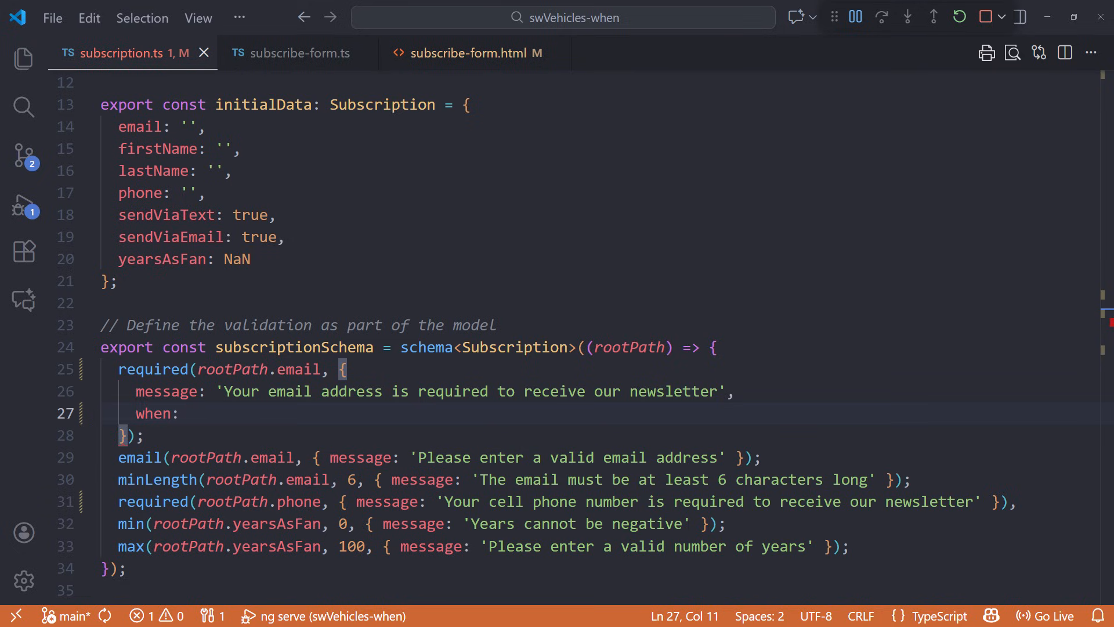
{"action": "type", "text": "() =>"}
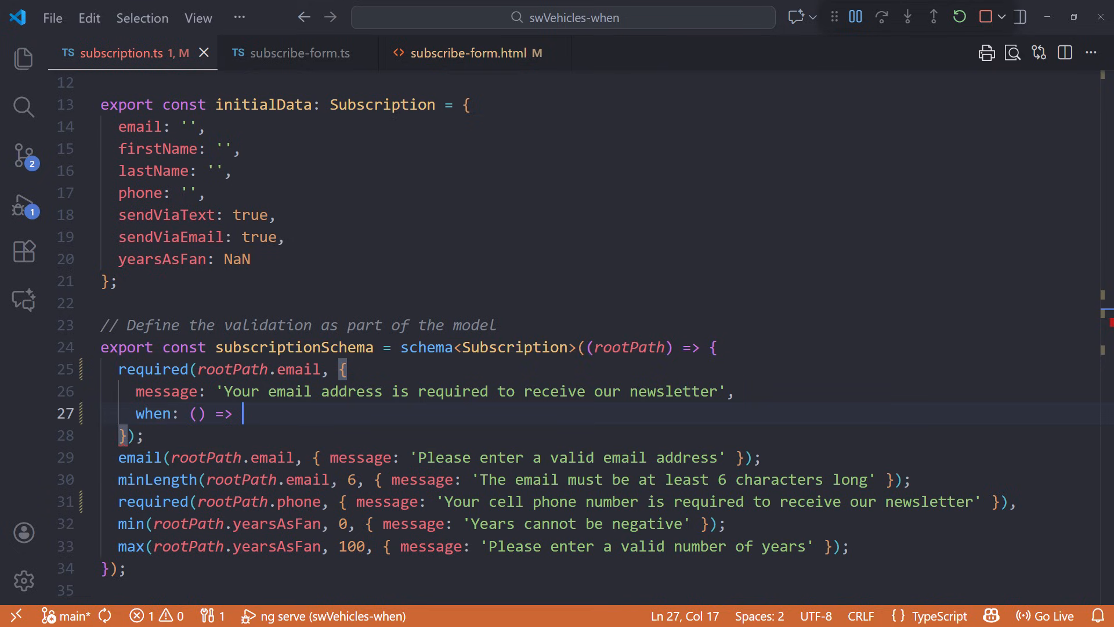
{"action": "type", "text": "sendViaEmail ="}
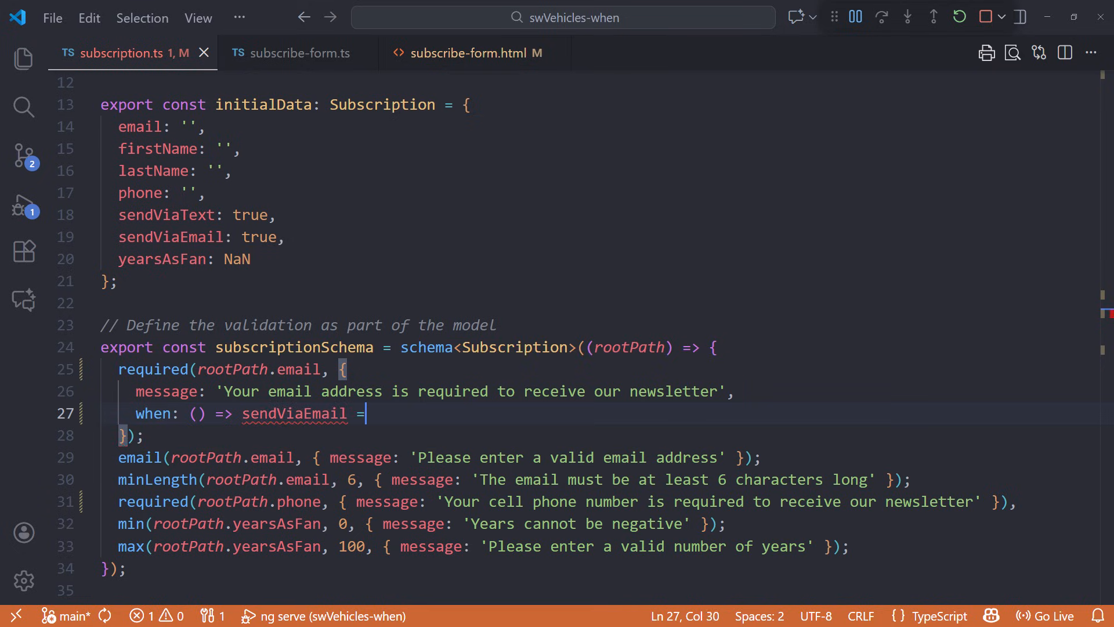
{"action": "type", "text": "== true"}
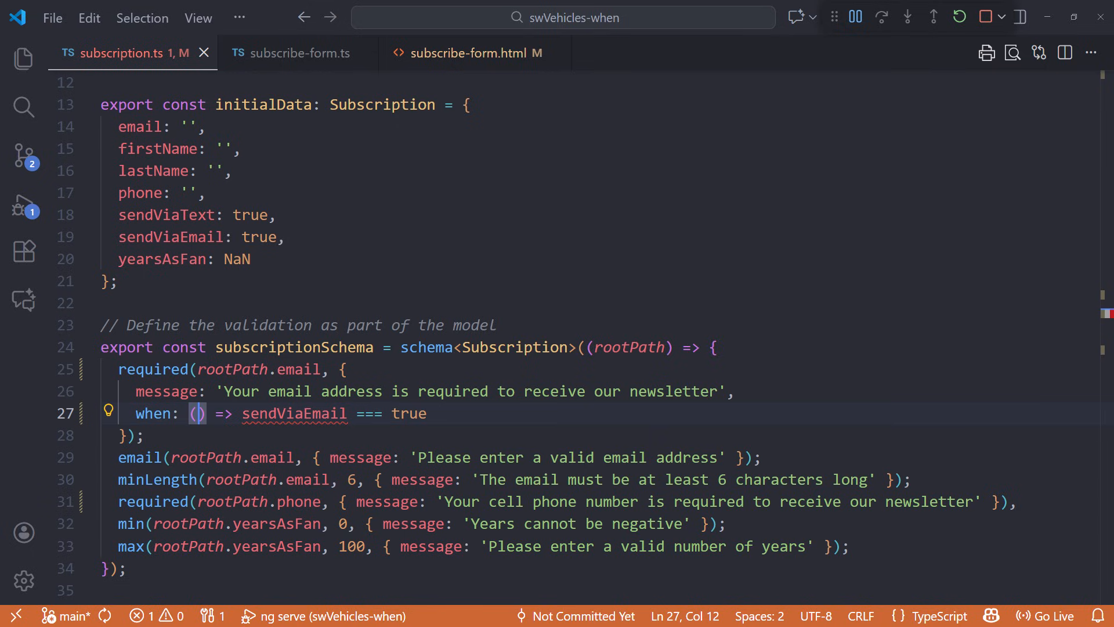
Rewrite the condition as ({valueOf}) => valueOf(rootPath.sendViaEmail) === true.
{"action": "type", "text": "{}"}
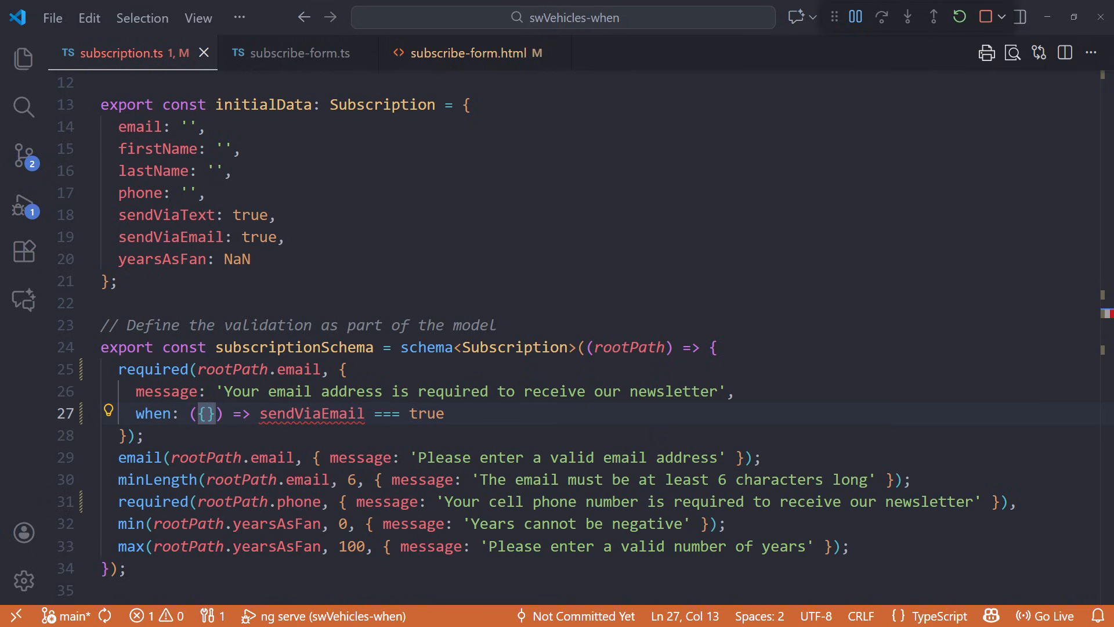
{"action": "type", "text": "valueOf"}
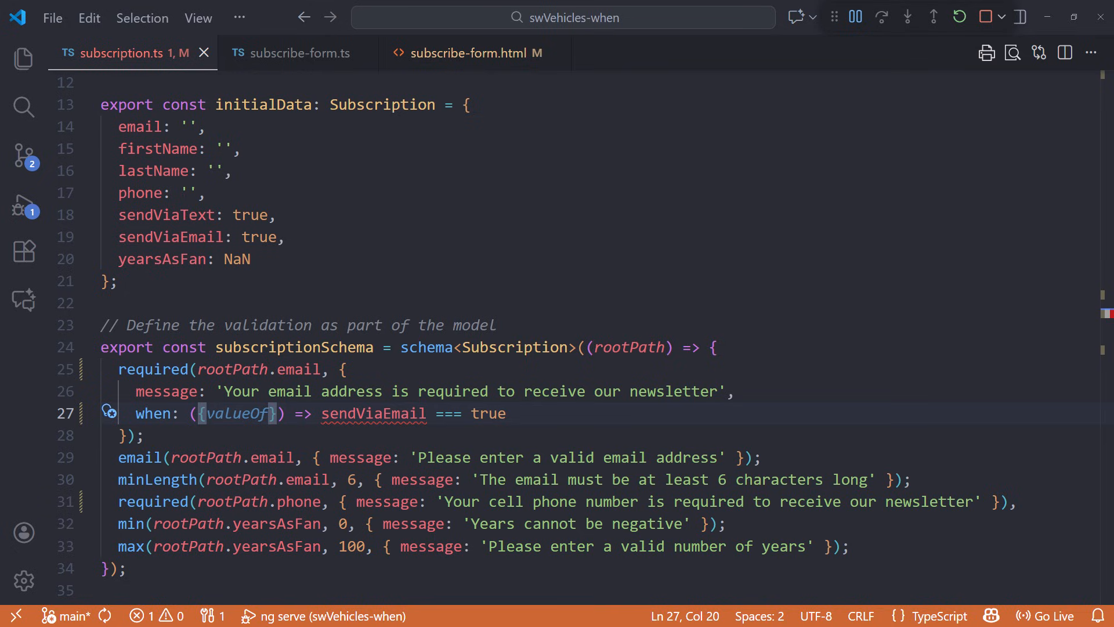
{"action": "double_click", "coordinate": [236, 413]}
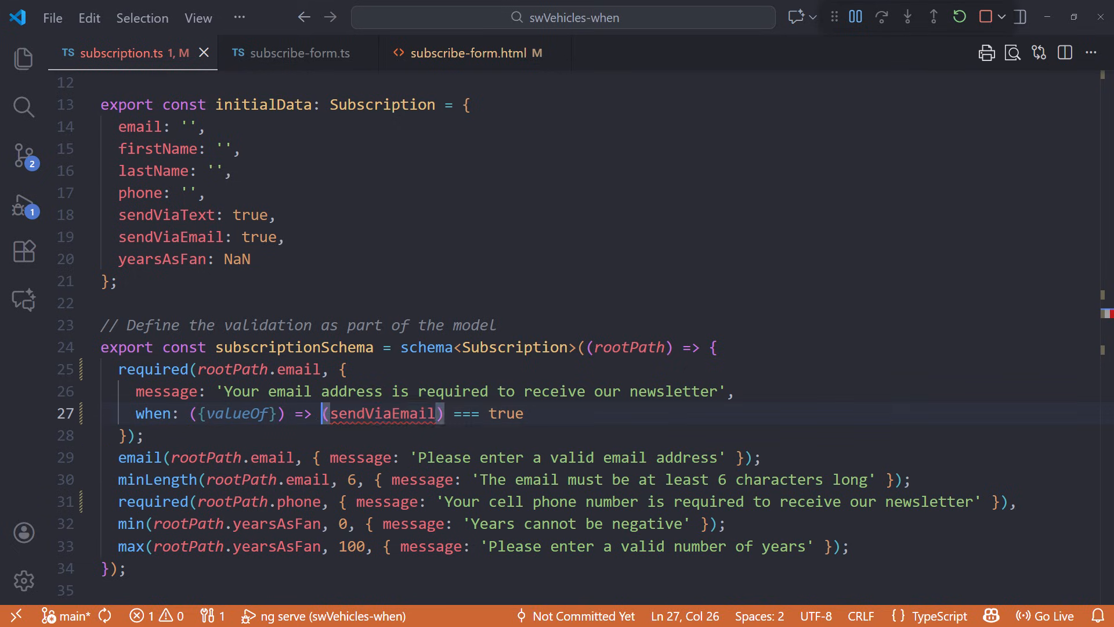
{"action": "type", "text": "valueOf"}
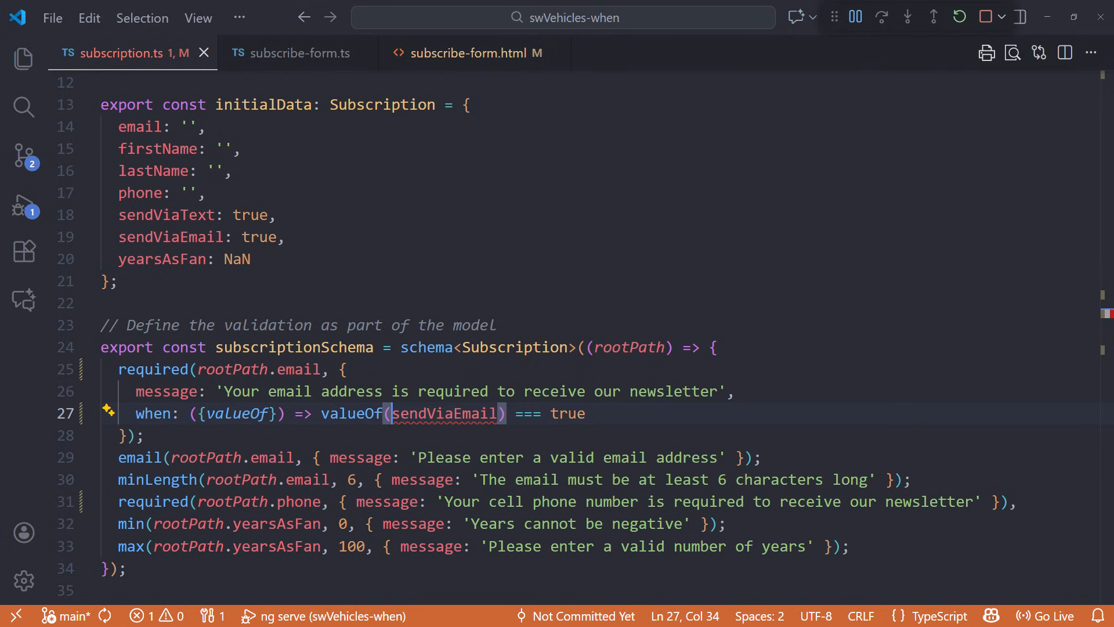
{"action": "type", "text": "rootPa"}
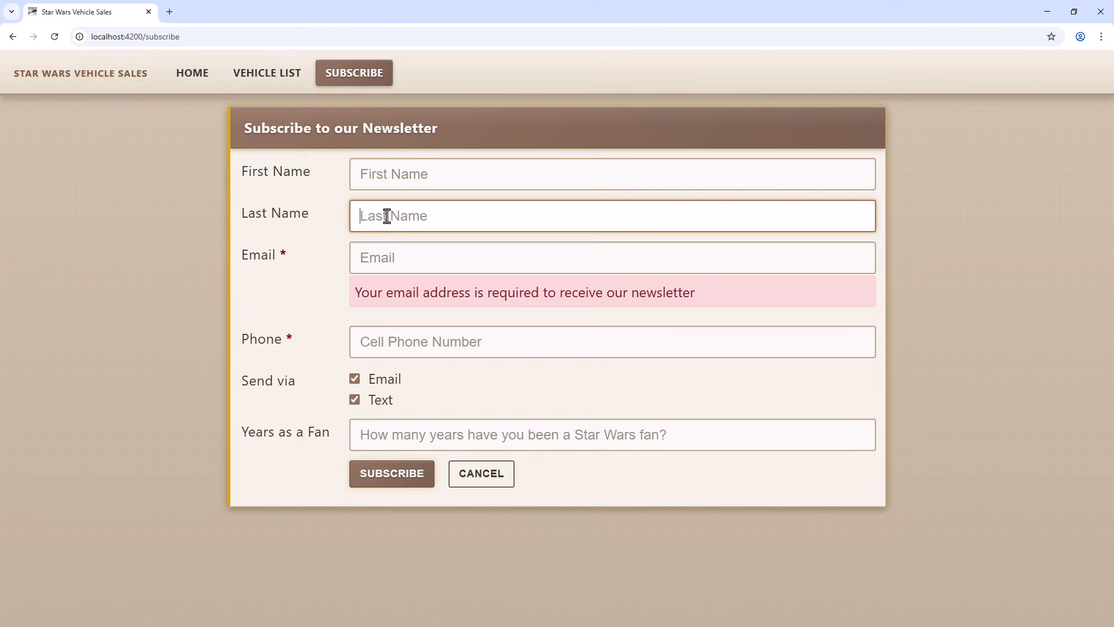
Untick Email delivery and focus Last Name to confirm the email required message is gone.
{"action": "left_click", "coordinate": [356, 398]}
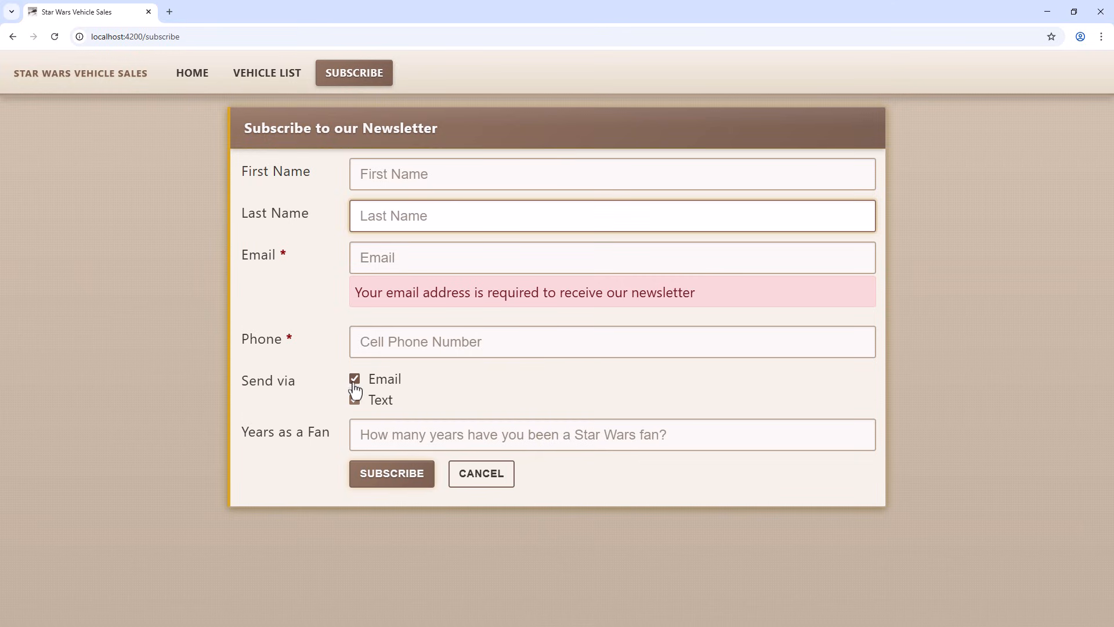
{"action": "left_click", "coordinate": [354, 379]}
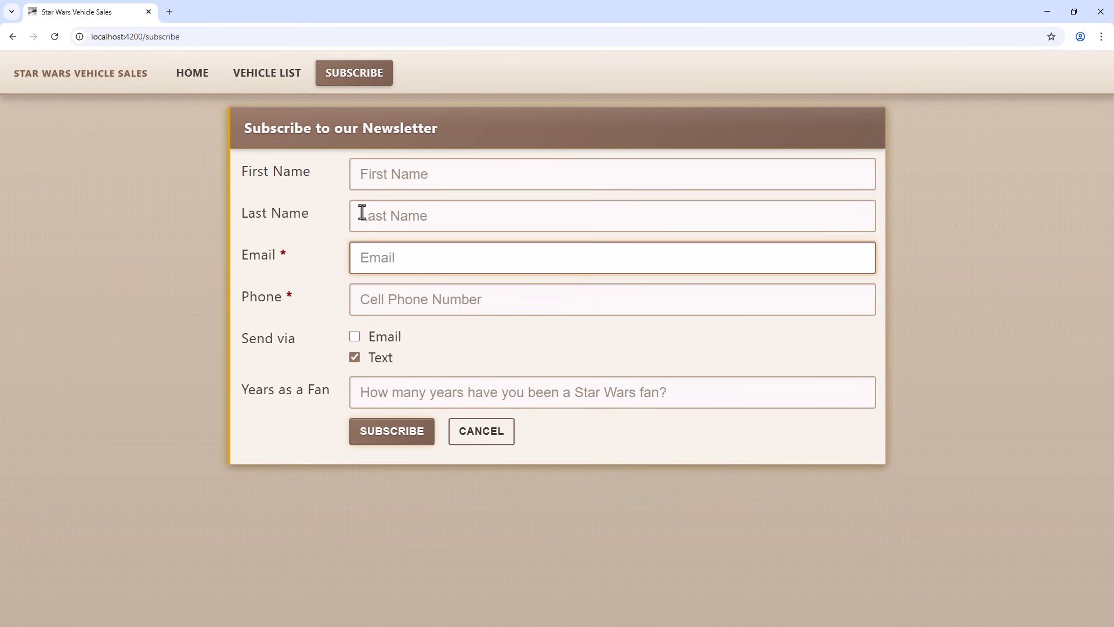
{"action": "left_click", "coordinate": [612, 216]}
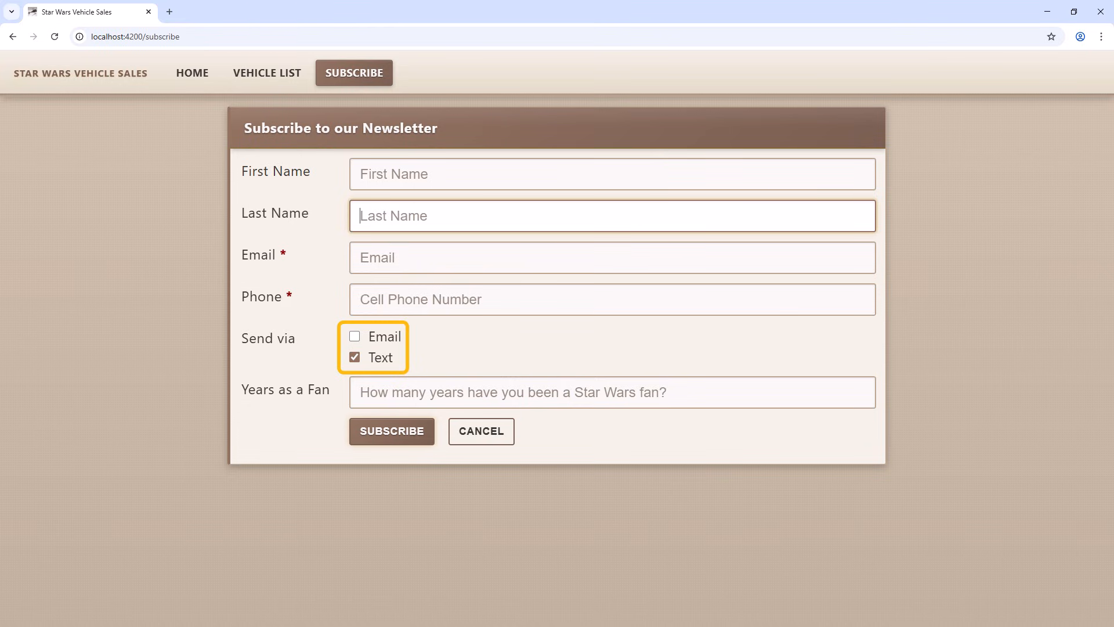
{"action": "left_click", "coordinate": [612, 300]}
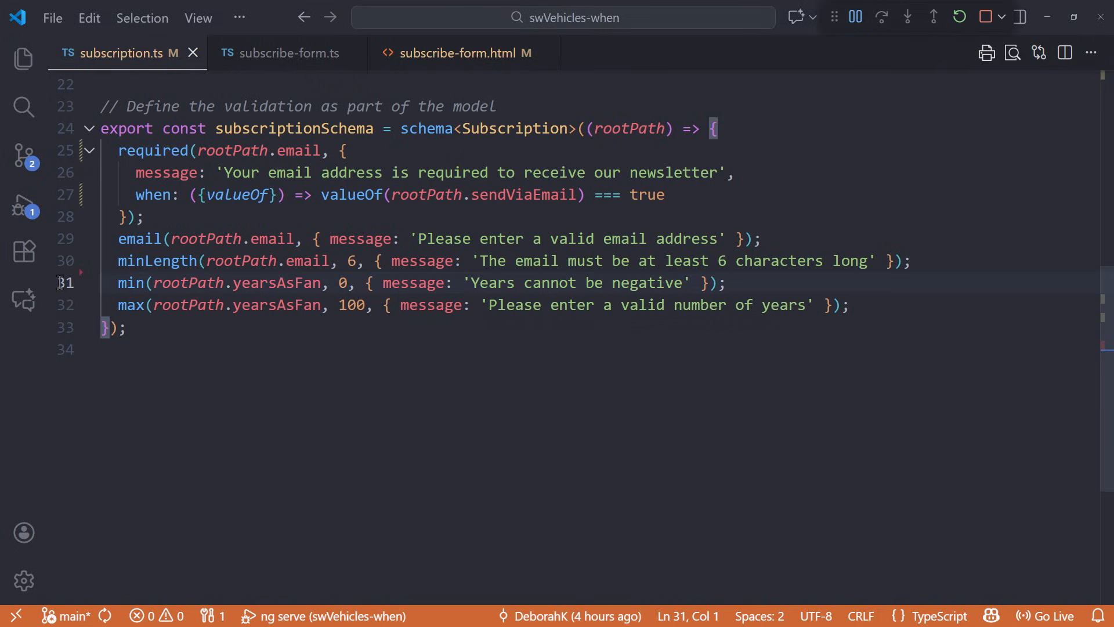
Start applyWhen(rootPath.phone, …) in the validation schema.
{"action": "type", "text": "a"}
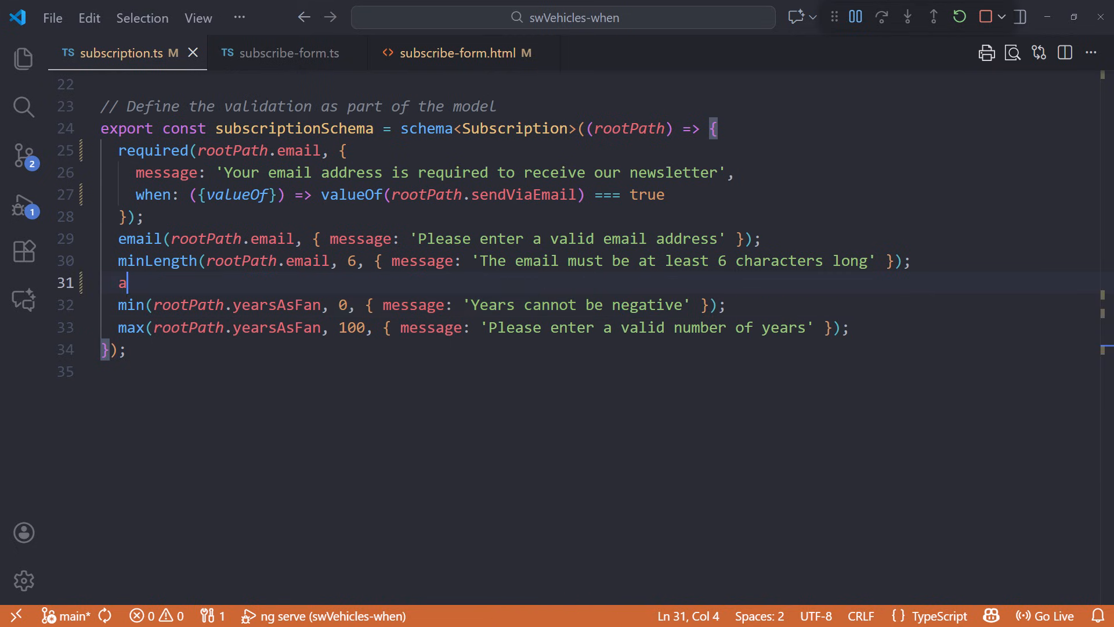
{"action": "type", "text": "pplyWhen"}
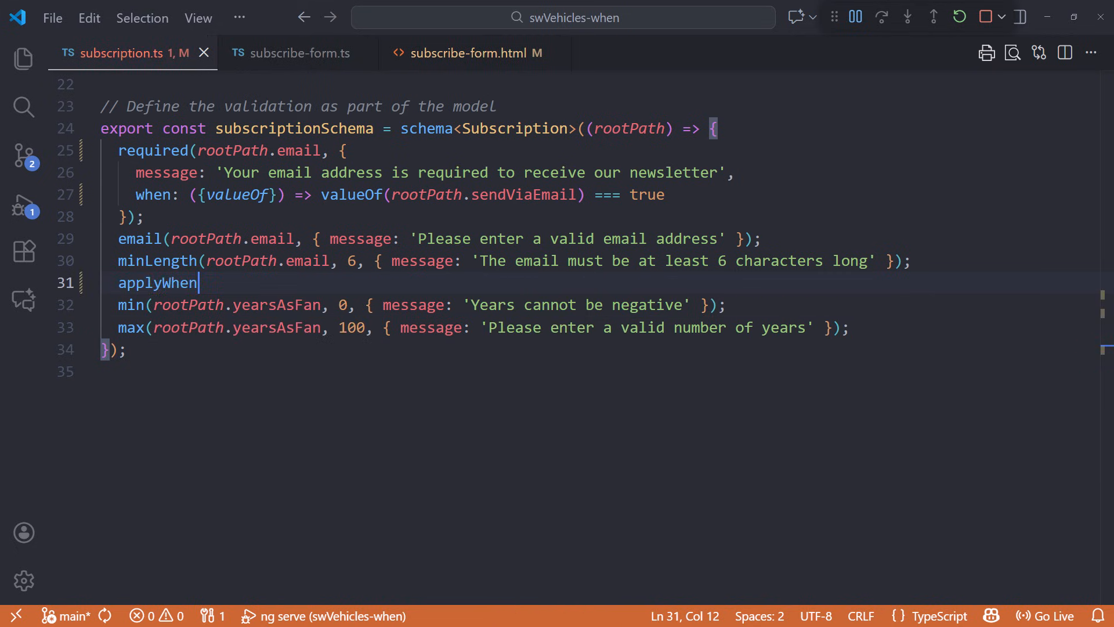
{"action": "type", "text": "(),"}
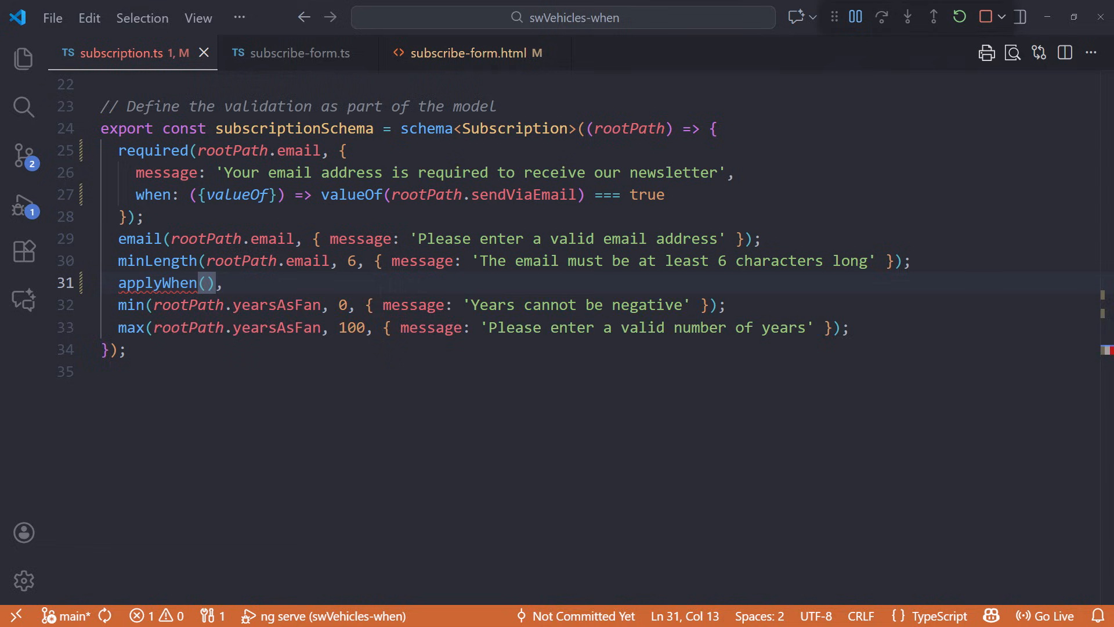
{"action": "type", "text": "rootPath"}
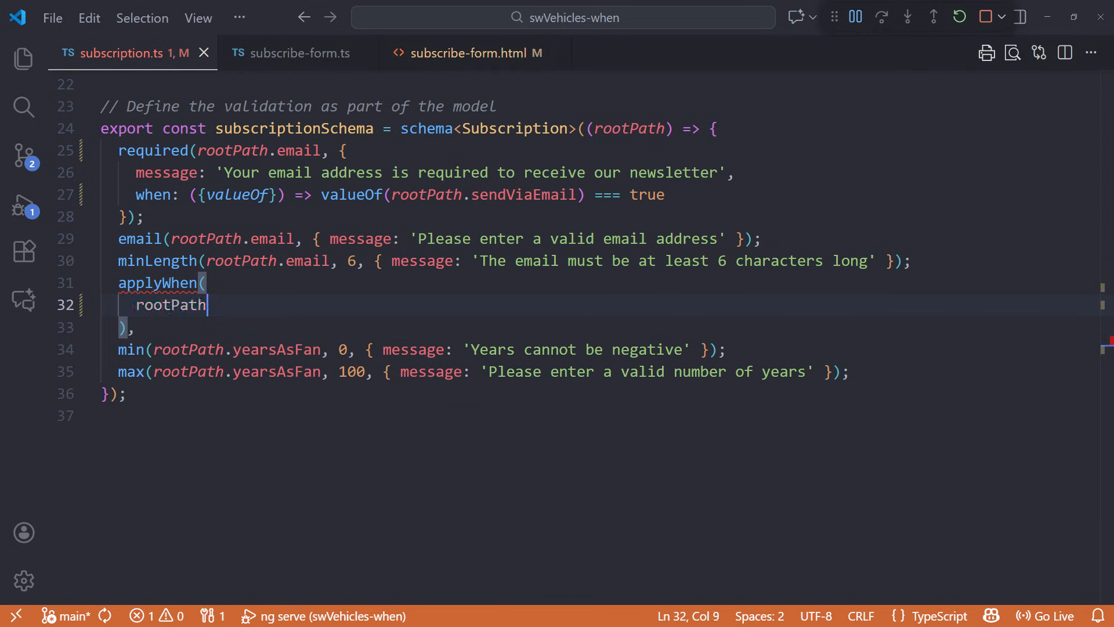
{"action": "type", "text": ".phone,"}
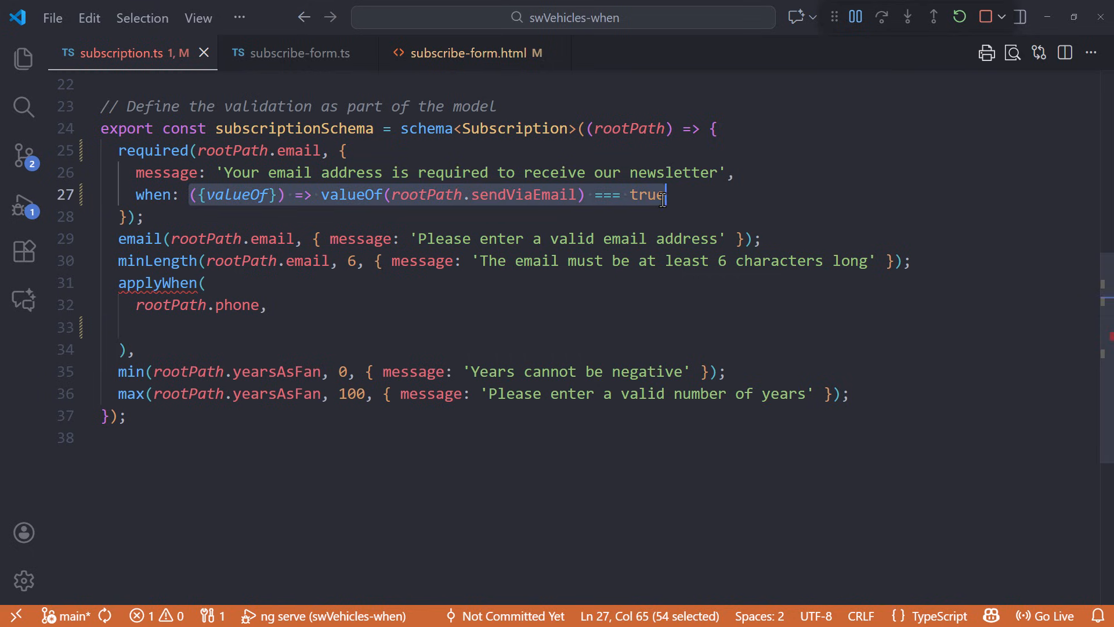
{"action": "left_click", "coordinate": [135, 327]}
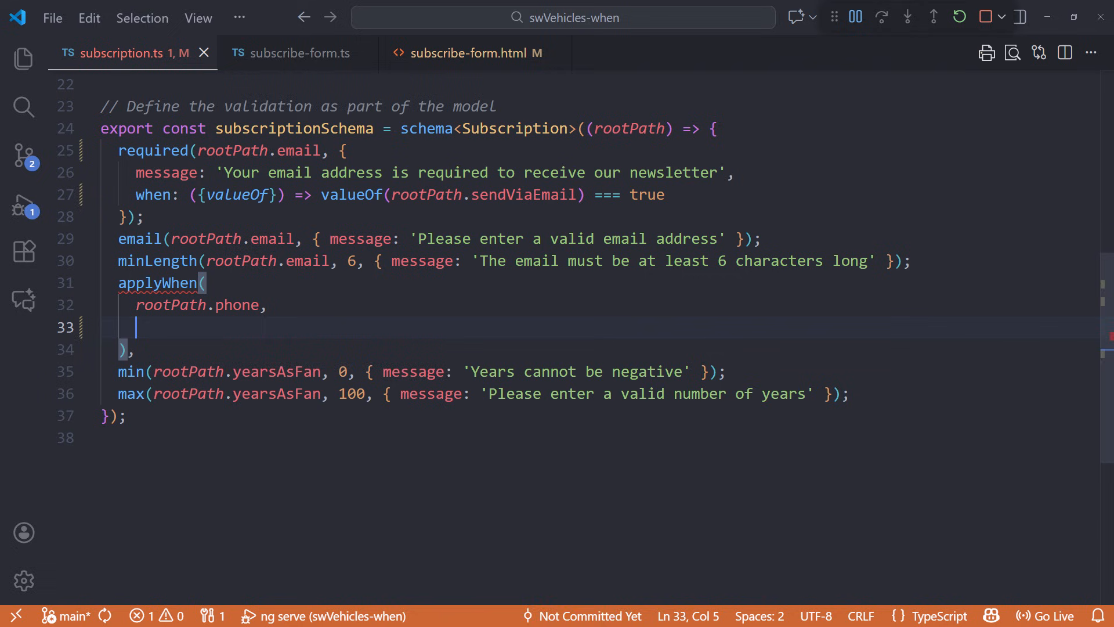
Add the ({valueOf}) => valueOf(rootPath.sendViaText) === true condition and begin the (phonePath) => { callback.
{"action": "type", "text": "({valueOf}) => valueOf(rootPath.s) === true"}
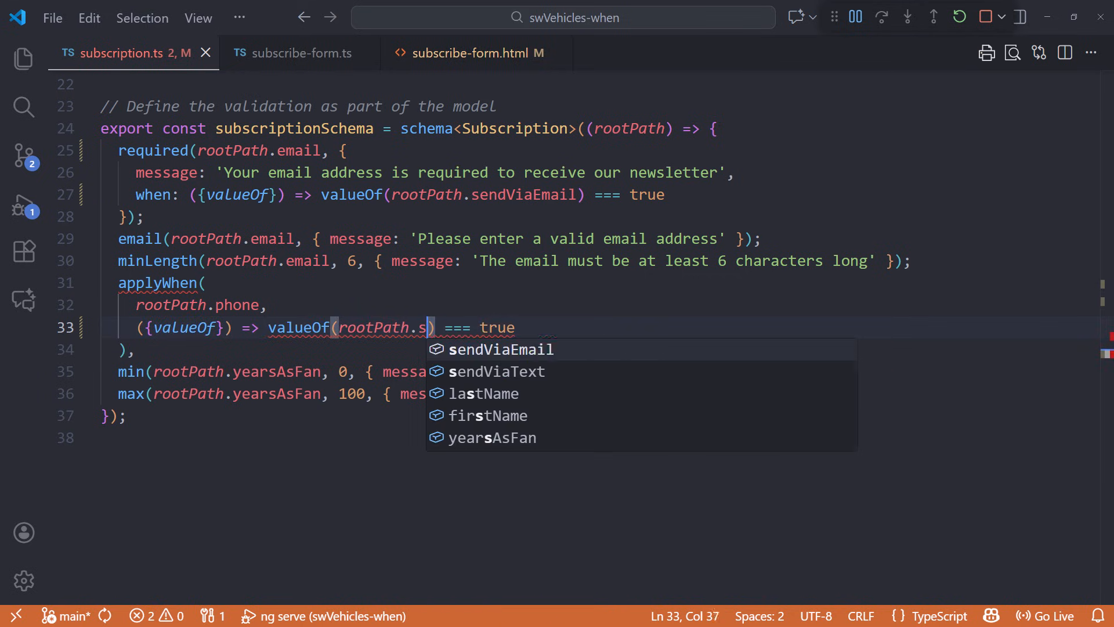
{"action": "left_click", "coordinate": [503, 371]}
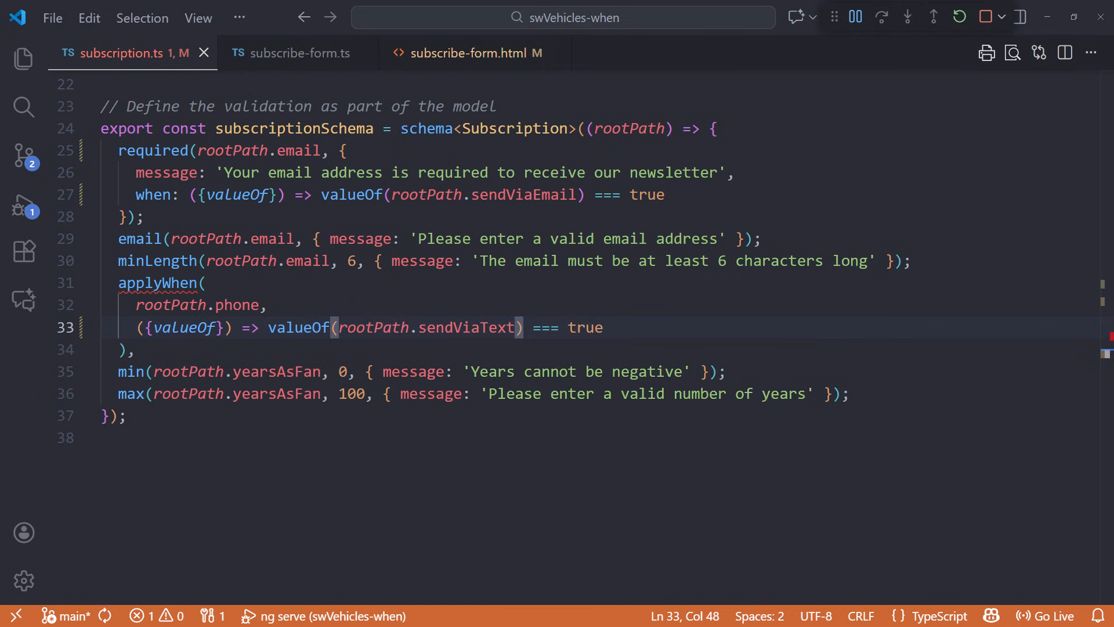
{"action": "key", "text": "Enter"}
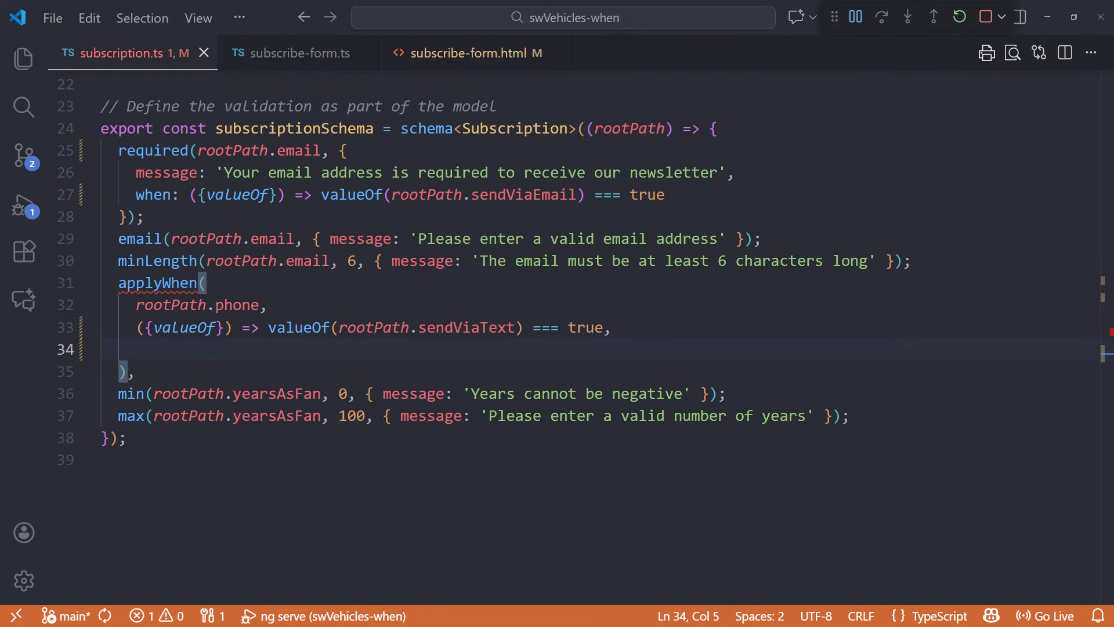
{"action": "type", "text": "() =>"}
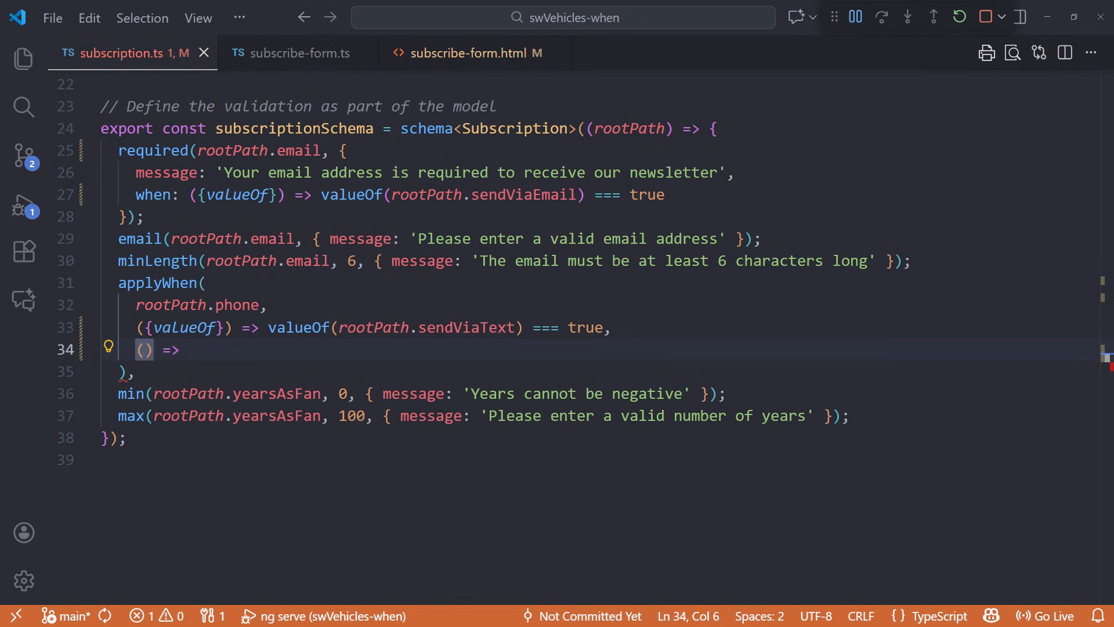
{"action": "type", "text": "phonePath"}
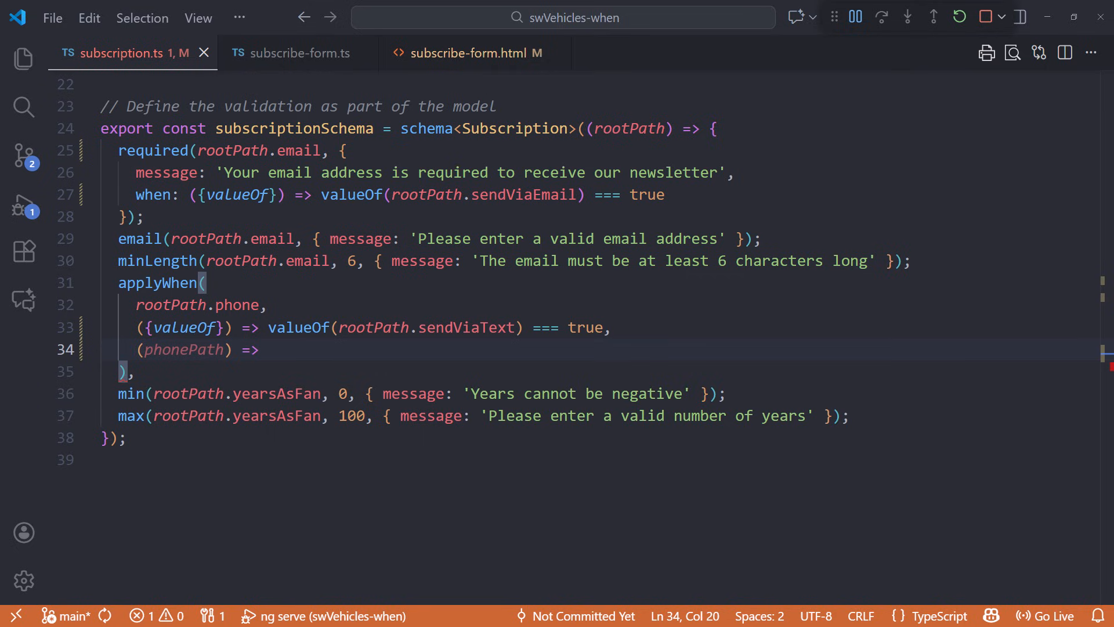
{"action": "type", "text": "{"}
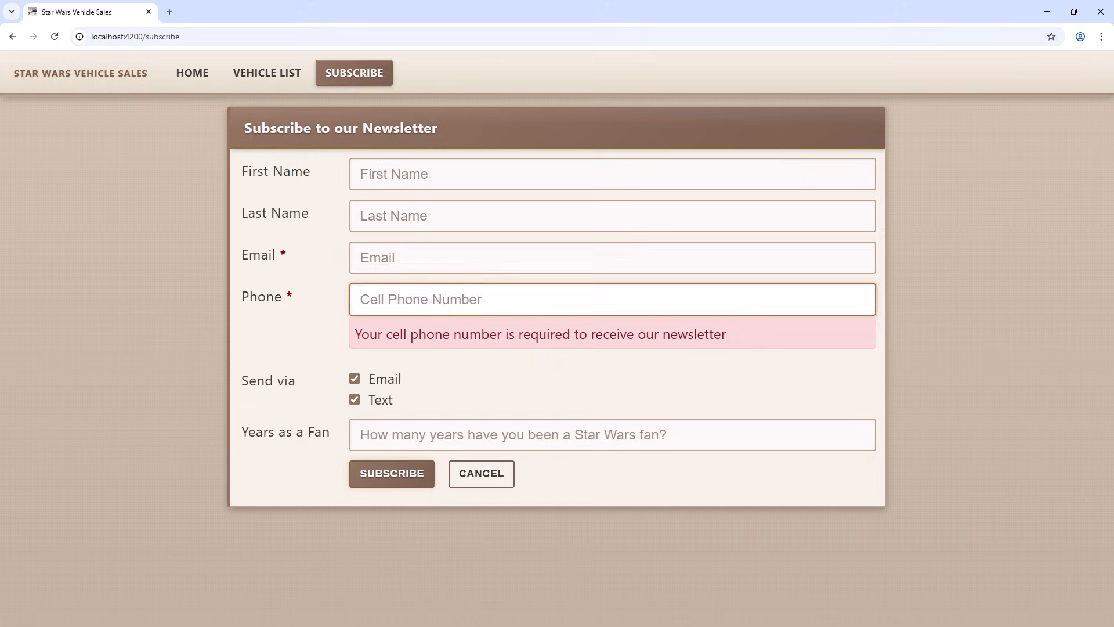
Enter phone 1234 to see the 10-digit error, then untick Text to clear it.
{"action": "type", "text": "1234"}
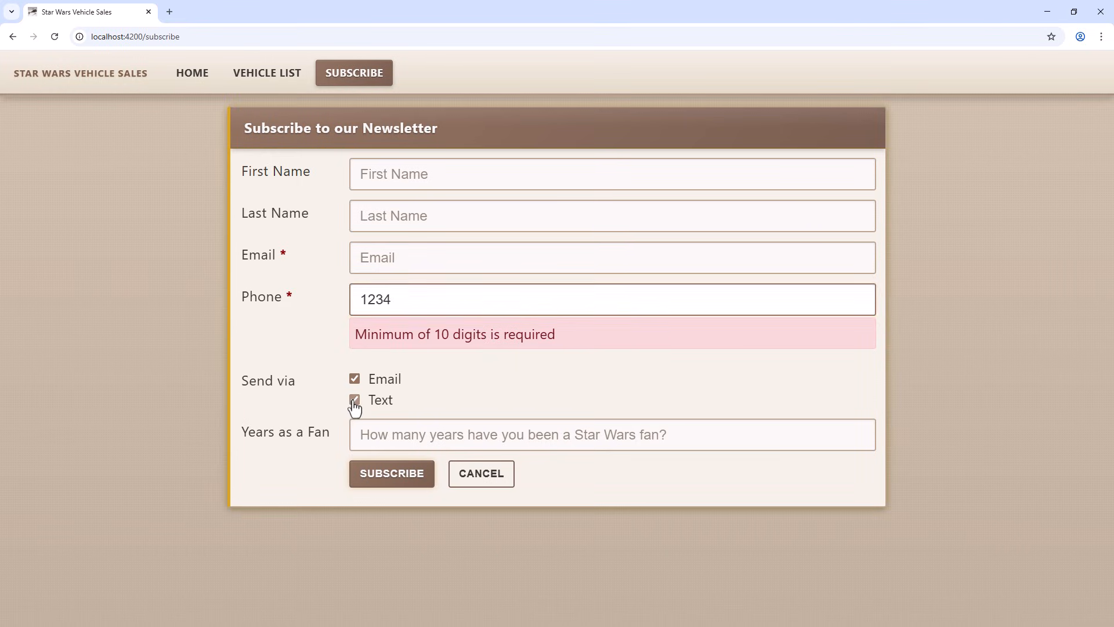
{"action": "left_click", "coordinate": [354, 398]}
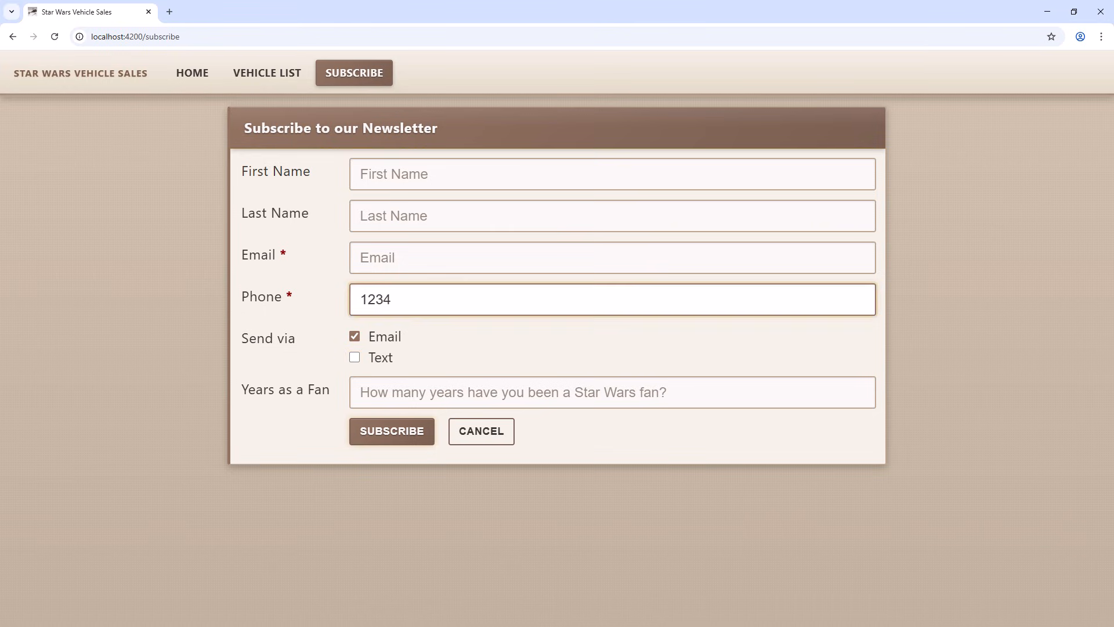
{"action": "left_click", "coordinate": [612, 392]}
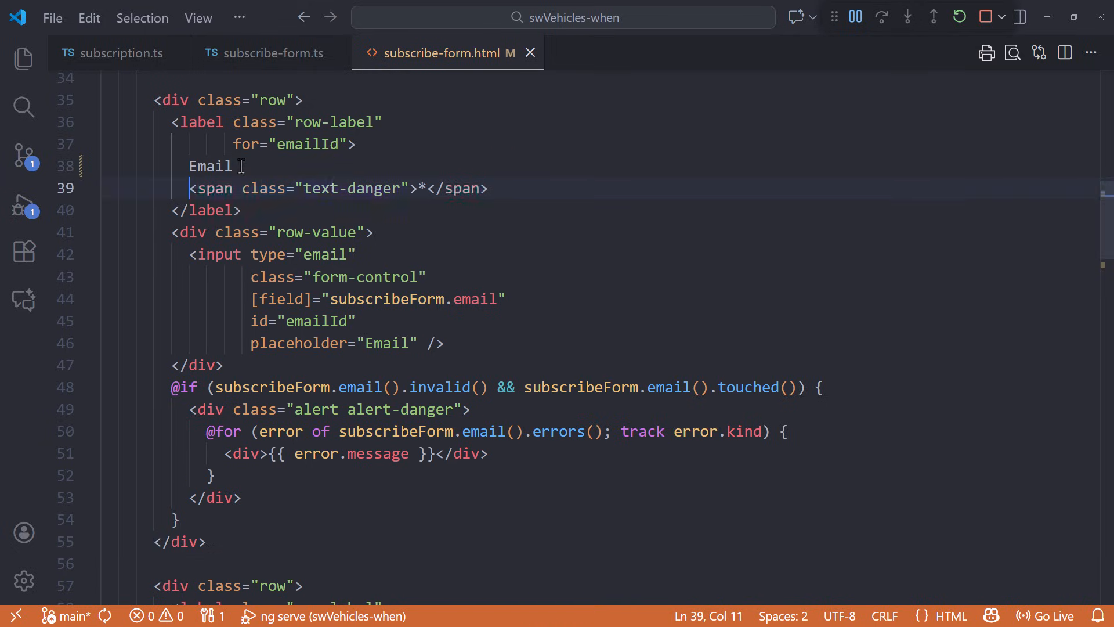
{"action": "type", "text": "@if() {"}
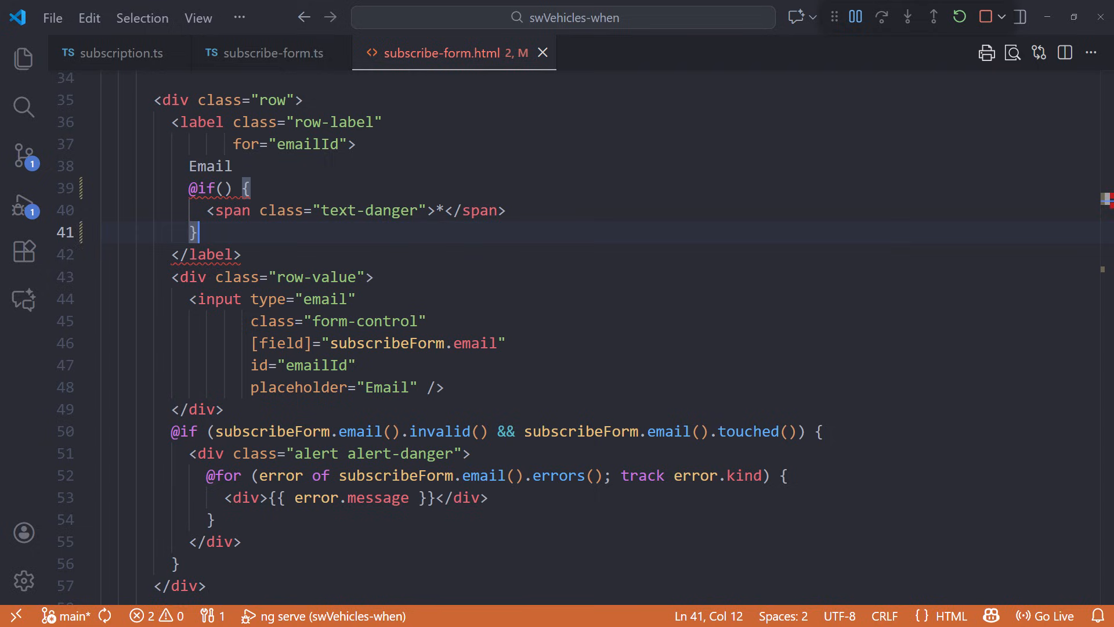
{"action": "type", "text": "subscribeForm.email"}
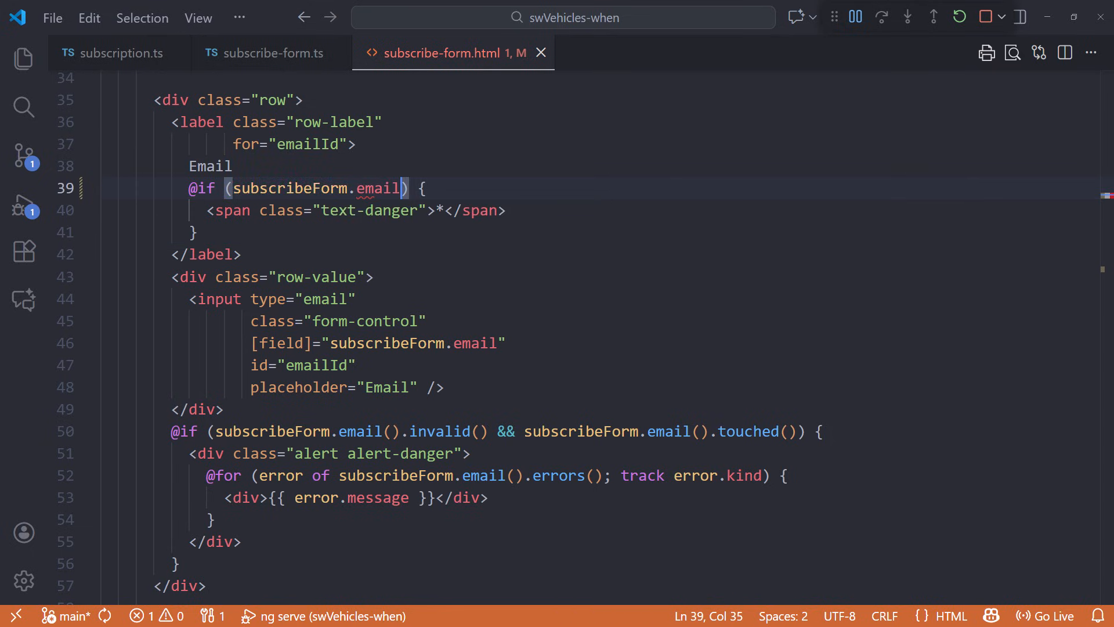
{"action": "type", "text": "()"}
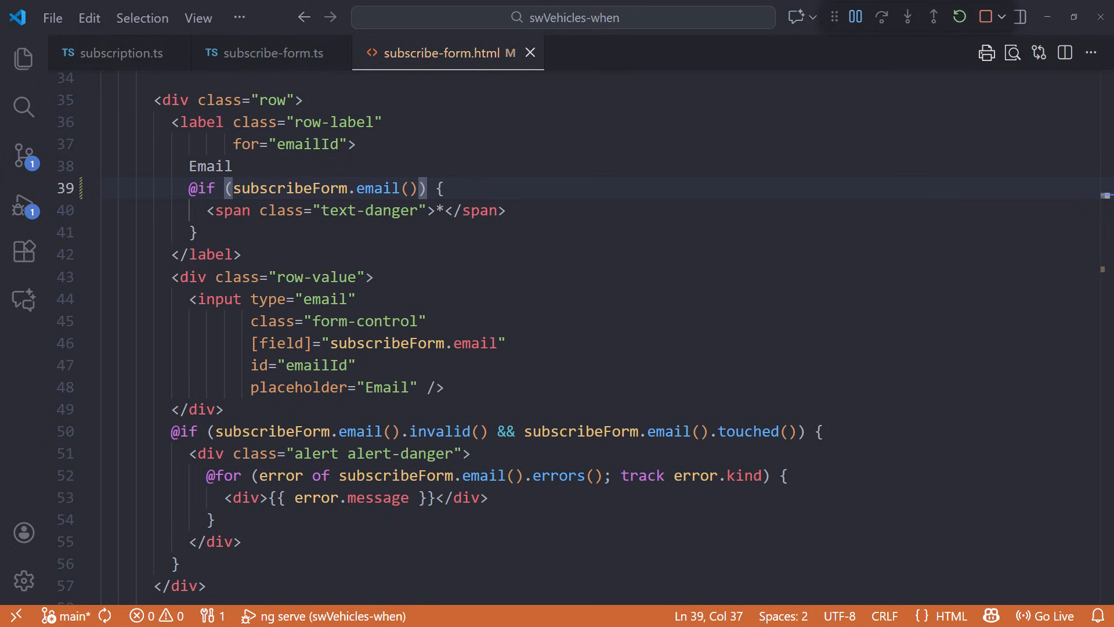
{"action": "type", "text": "."}
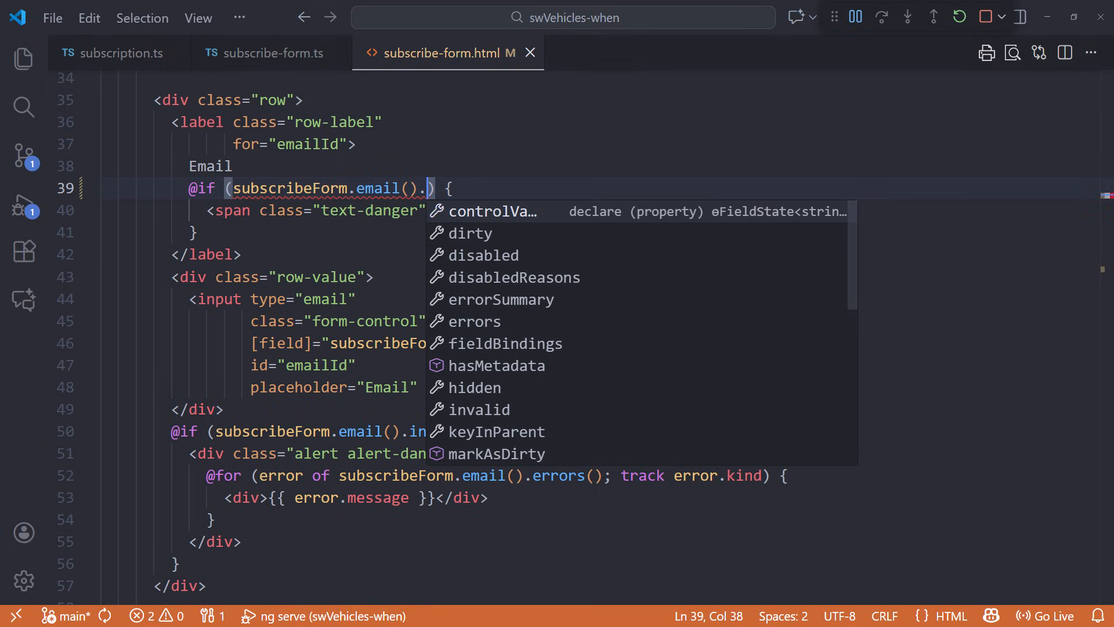
{"action": "type", "text": "required("}
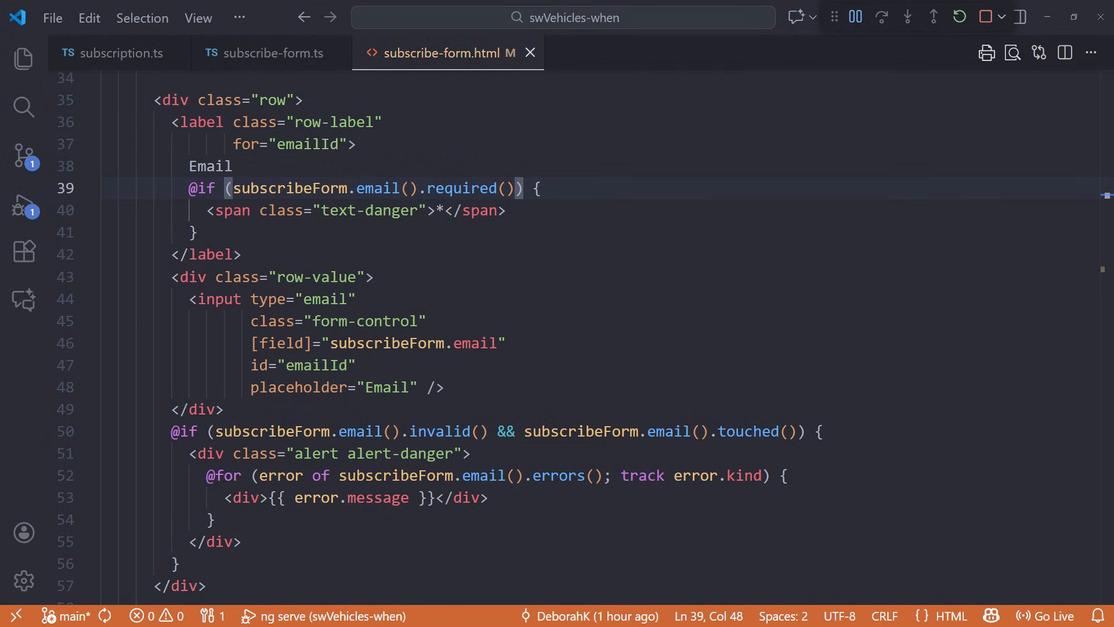
{"action": "scroll", "scroll_direction": "down", "scroll_amount": 3}
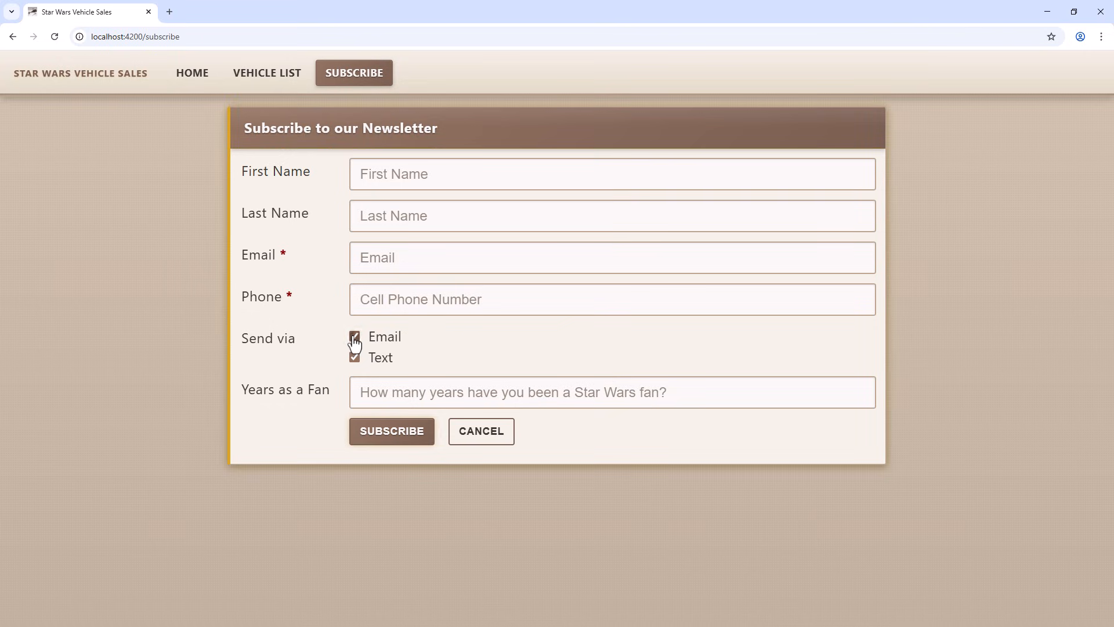
Untick Email and Text so the Email and Phone asterisks disappear.
{"action": "left_click", "coordinate": [355, 337]}
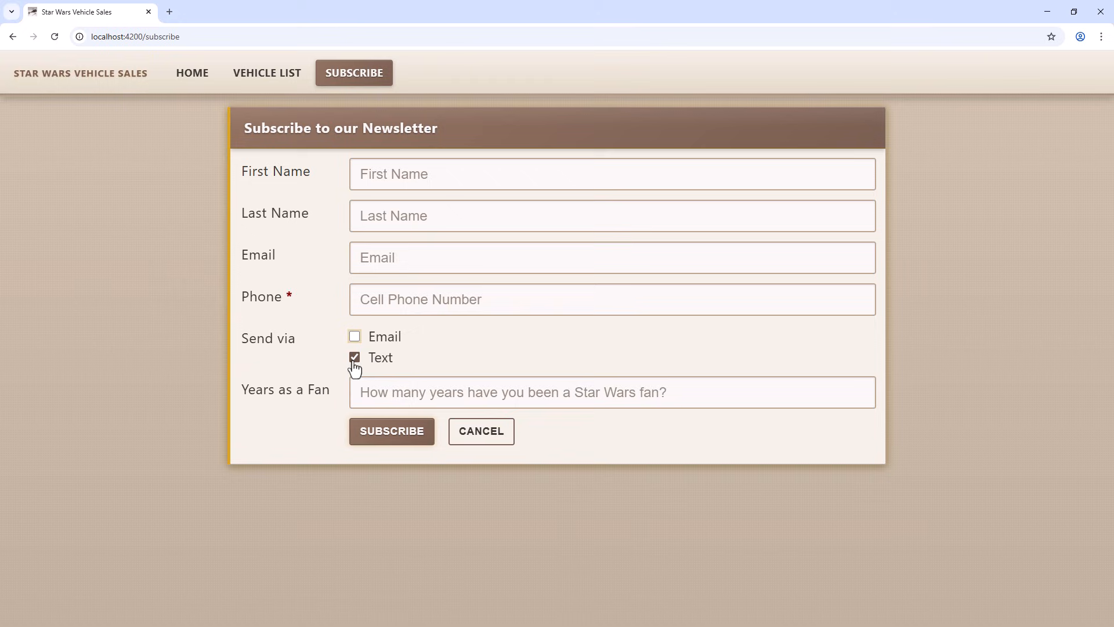
{"action": "left_click", "coordinate": [355, 358]}
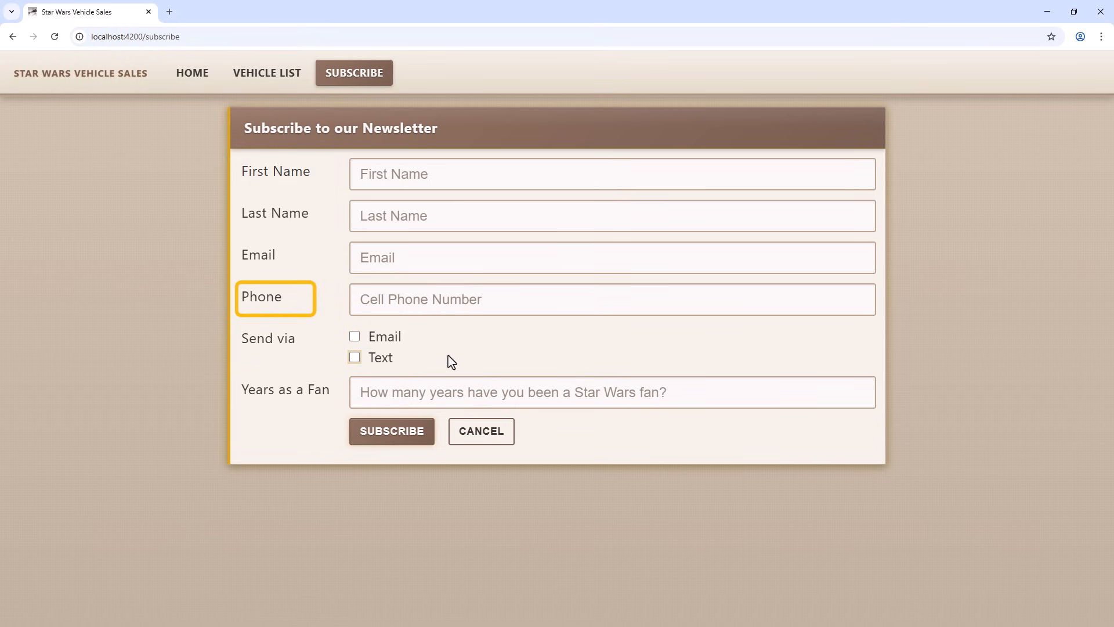